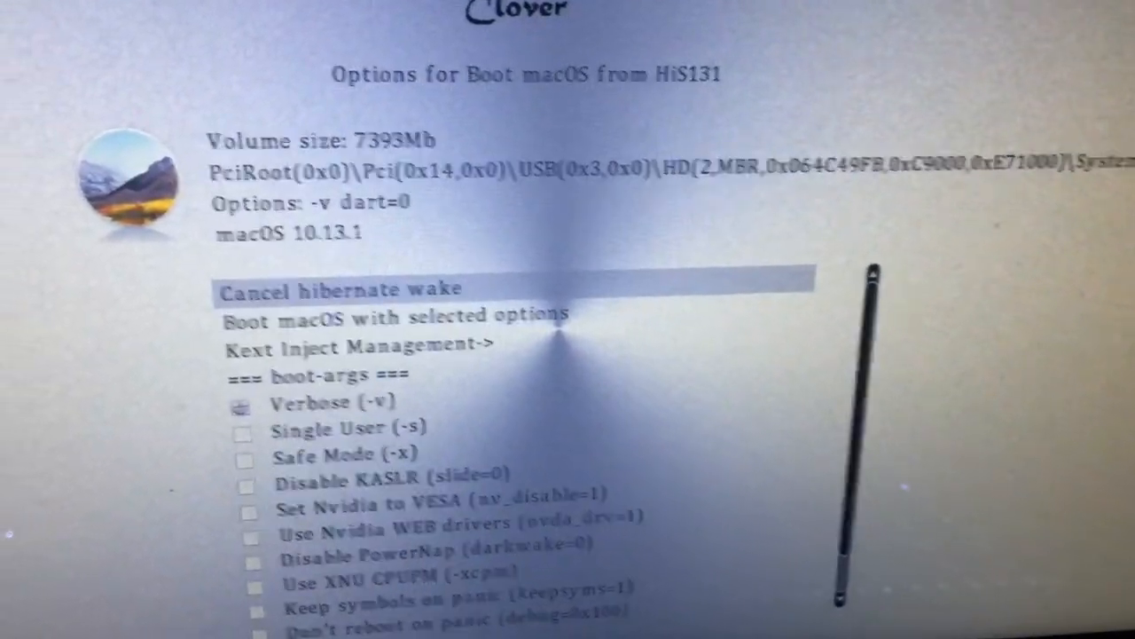
Check Safe Mode, Nvidia VESA, Disable PowerNap and no-reboot-on-panic in HiS131's Clover options
key("Down")
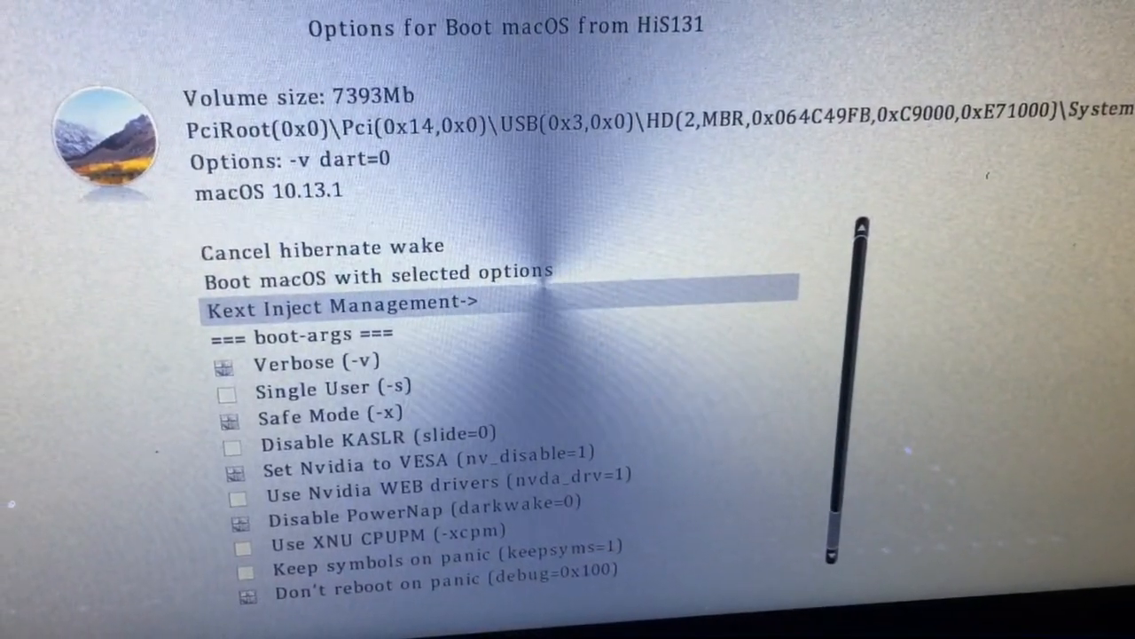
key("up")
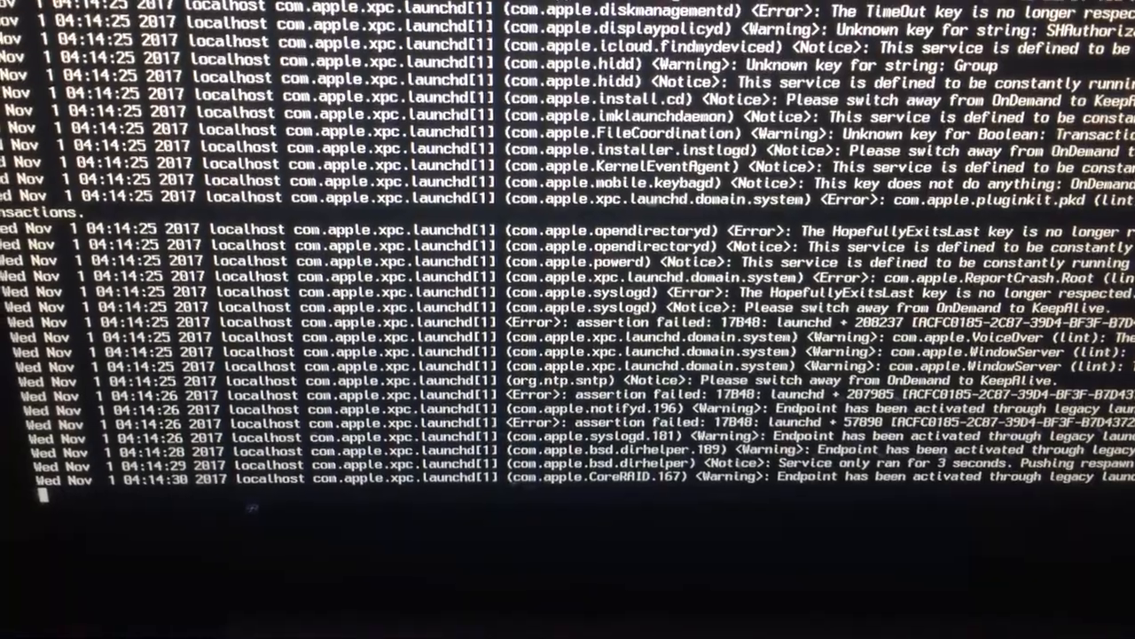
Scroll through the verbose launchd log as macOS boots from HiS131
scroll("down", 3)
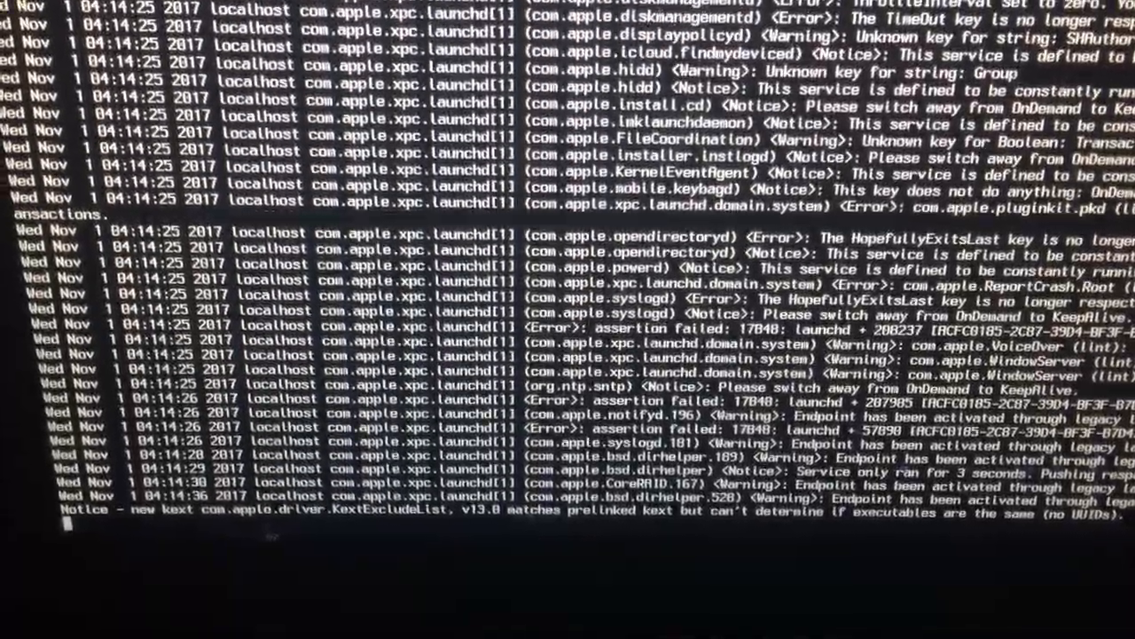
scroll("down", 3)
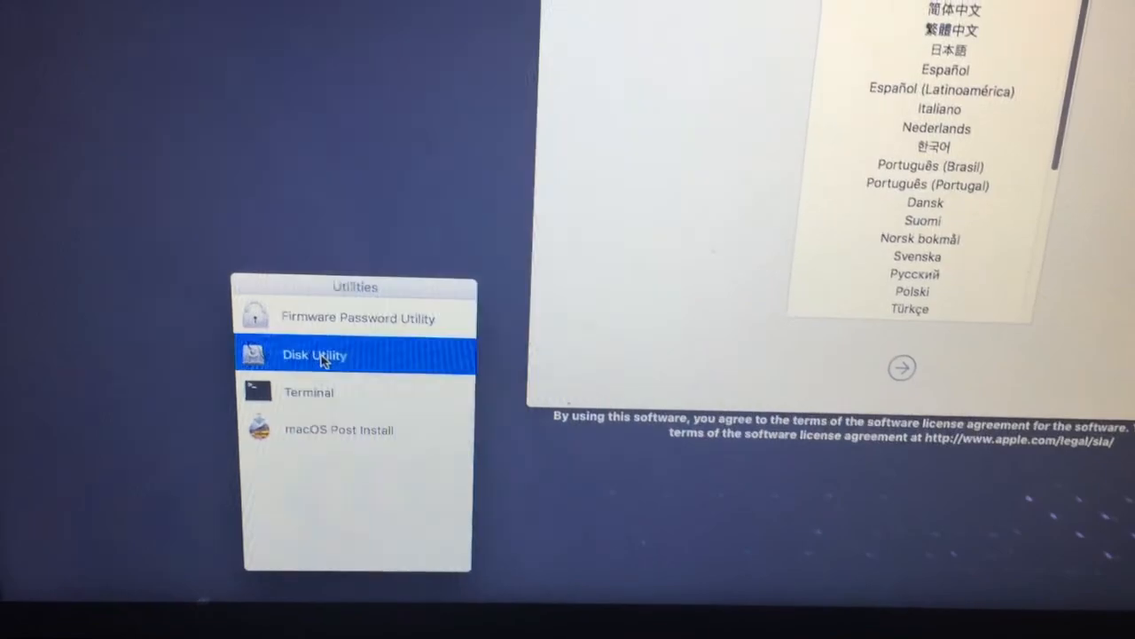
Inspect the macOS_HiSierra volume's details in Disk Utility
double_click(314, 353)
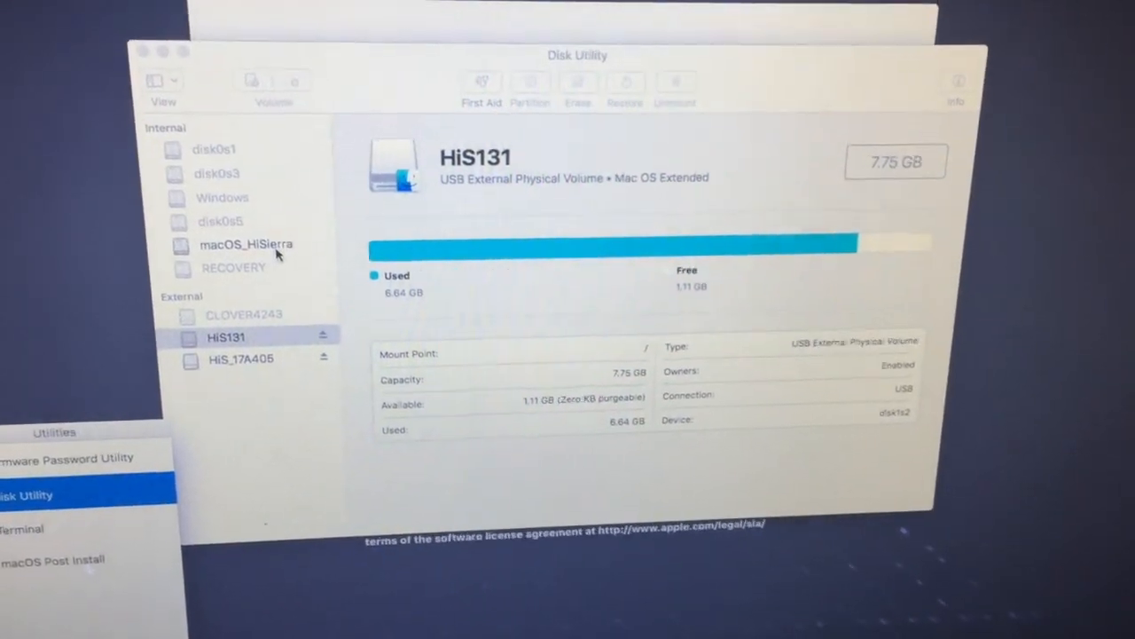
left_click(245, 244)
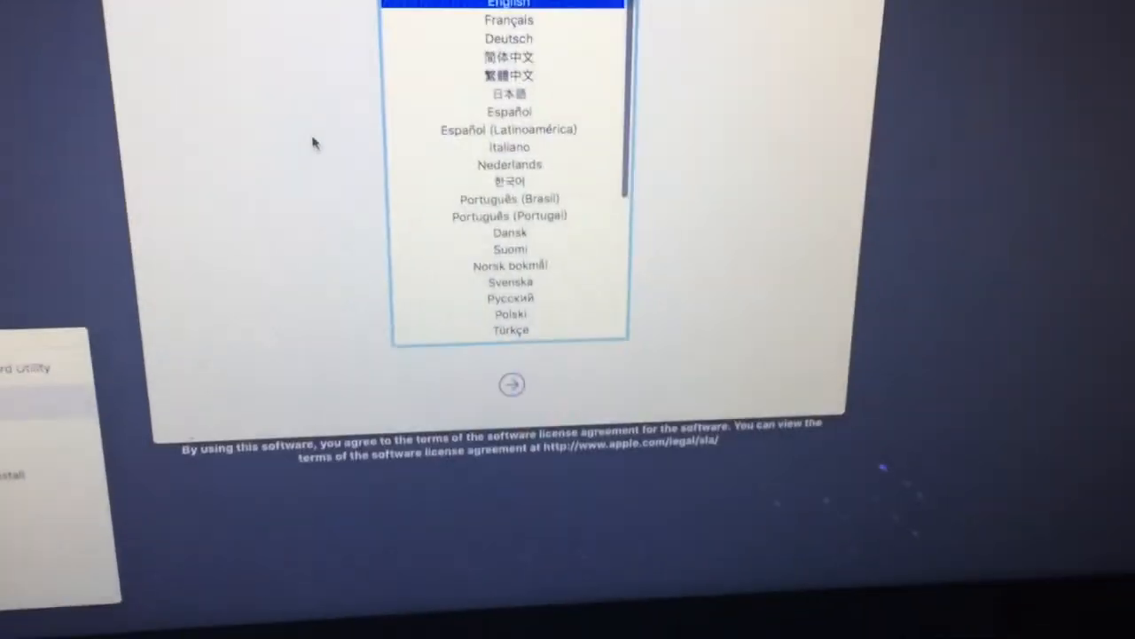
Accept English, continue past the welcome screen and install onto macOS_HiSierra
left_click(511, 383)
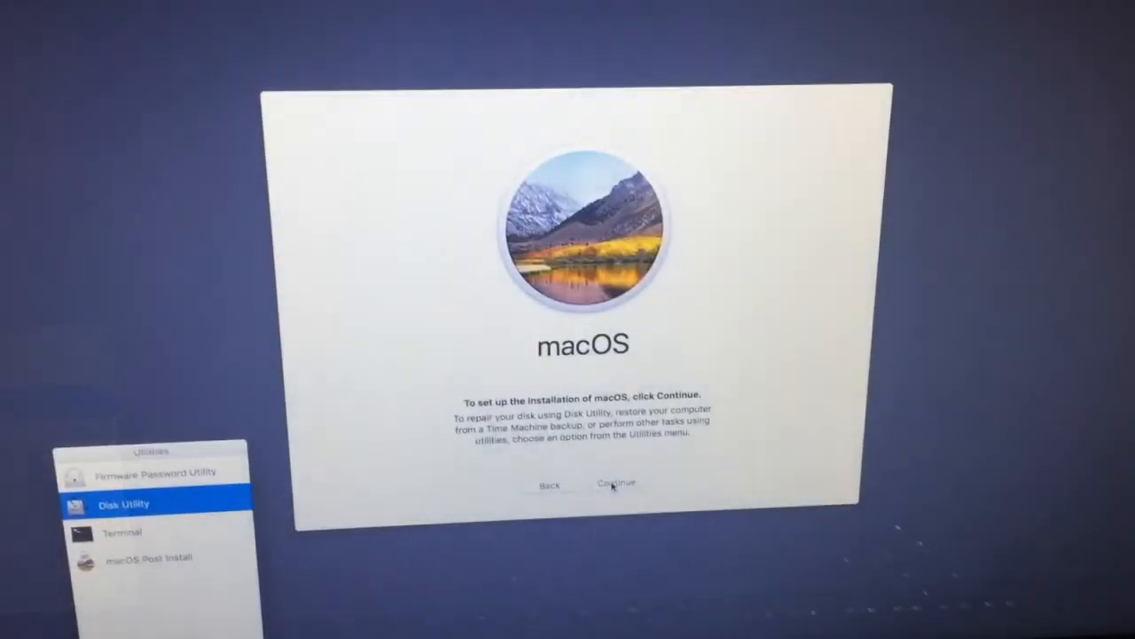
left_click(616, 483)
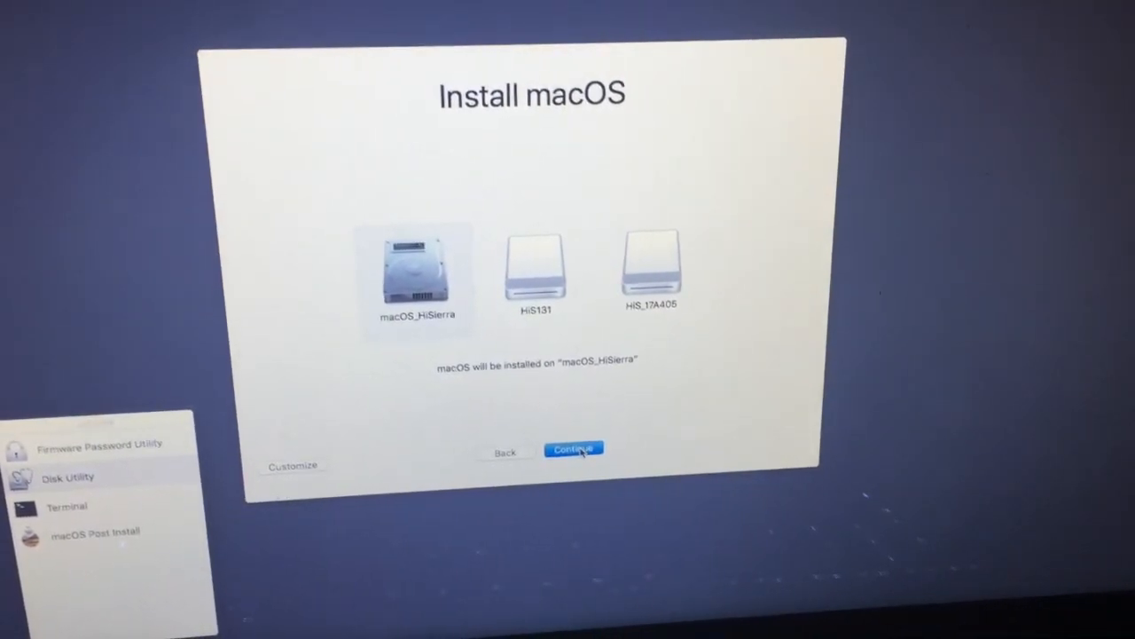
left_click(574, 448)
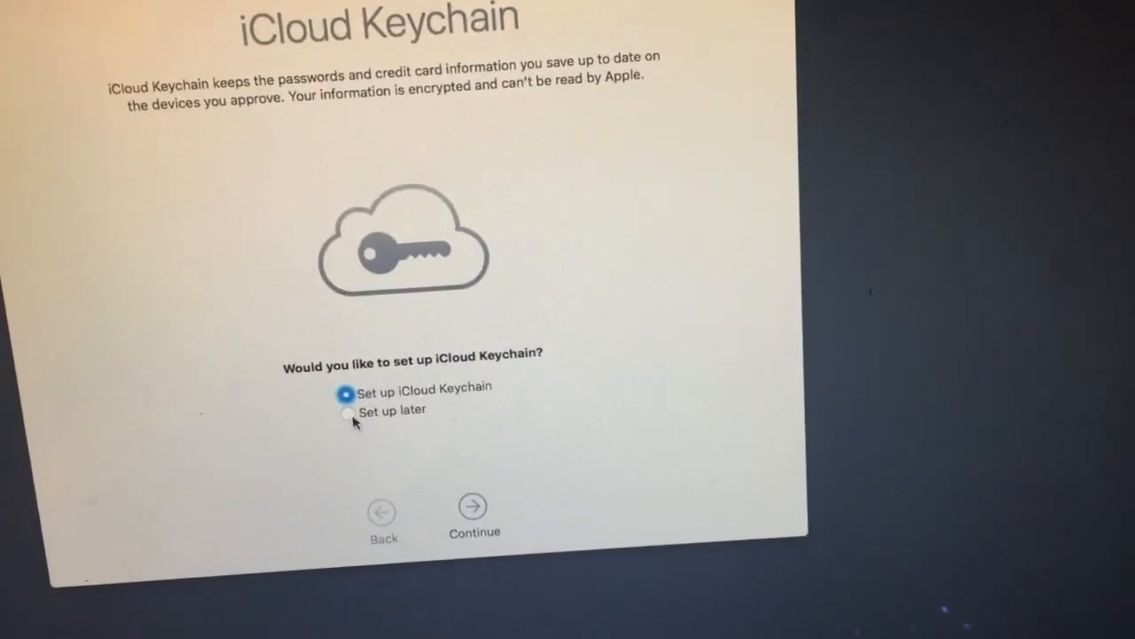
Choose 'Set up later' for iCloud Keychain to reach the desktop
left_click(345, 410)
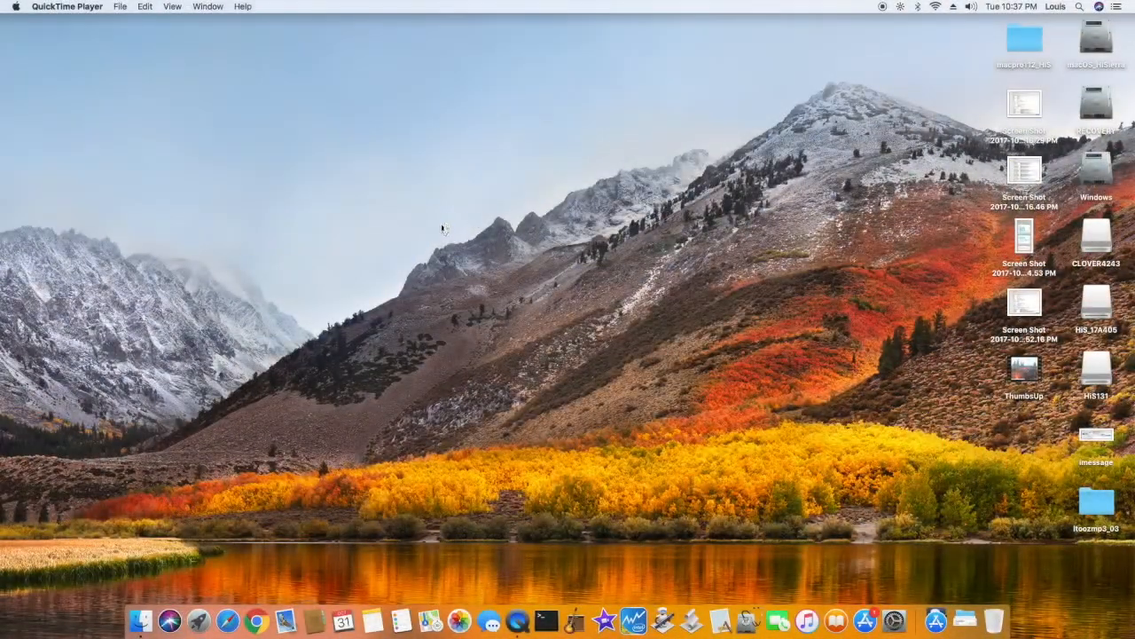
mouse_move(75, 60)
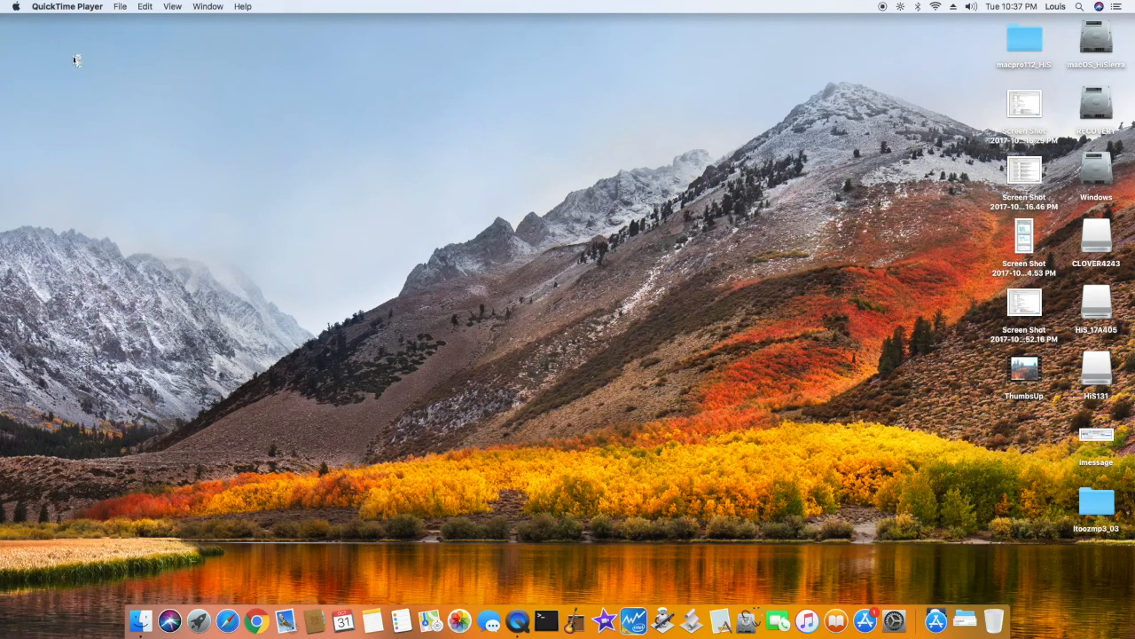
mouse_move(476, 414)
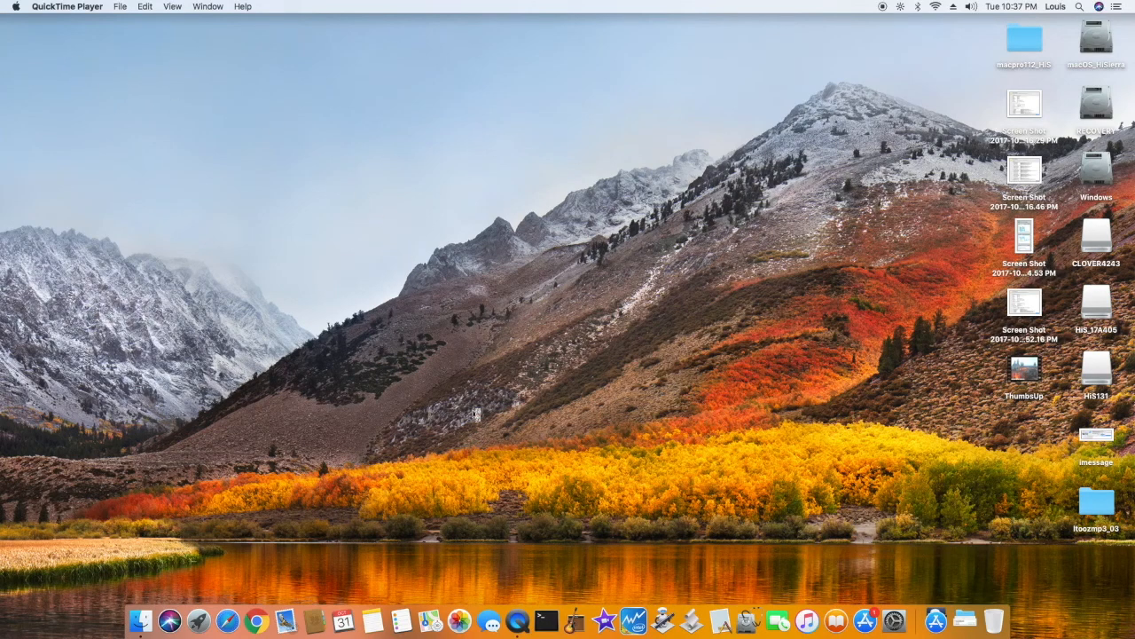
mouse_move(572, 486)
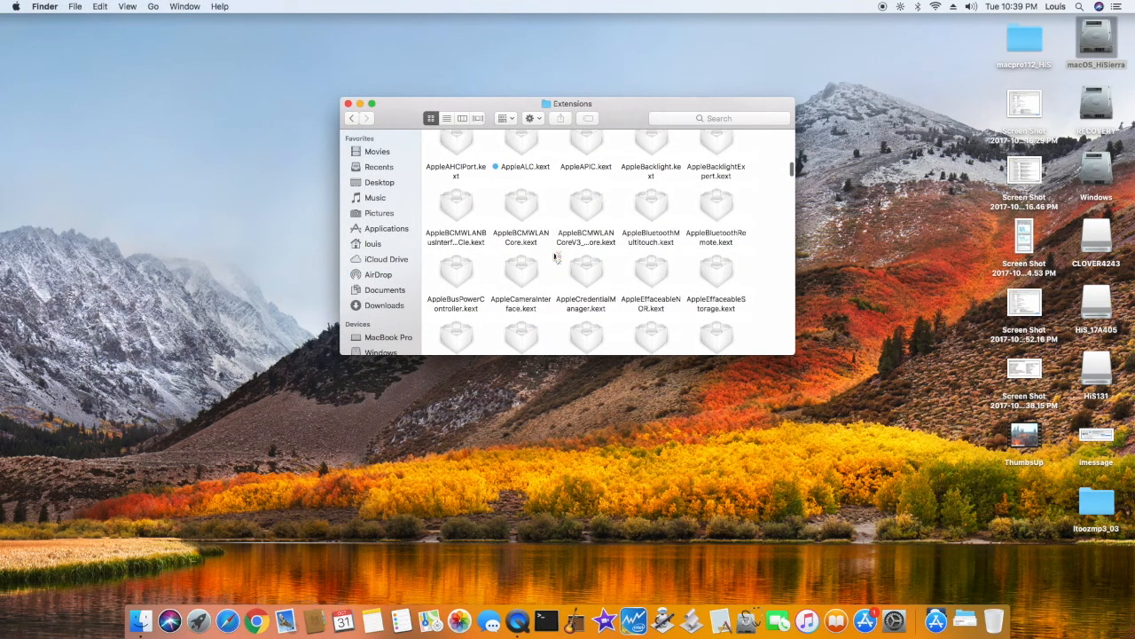
Scroll through the kexts in macOS_HiSierra's System/Library/Extensions folder
scroll("down", 3)
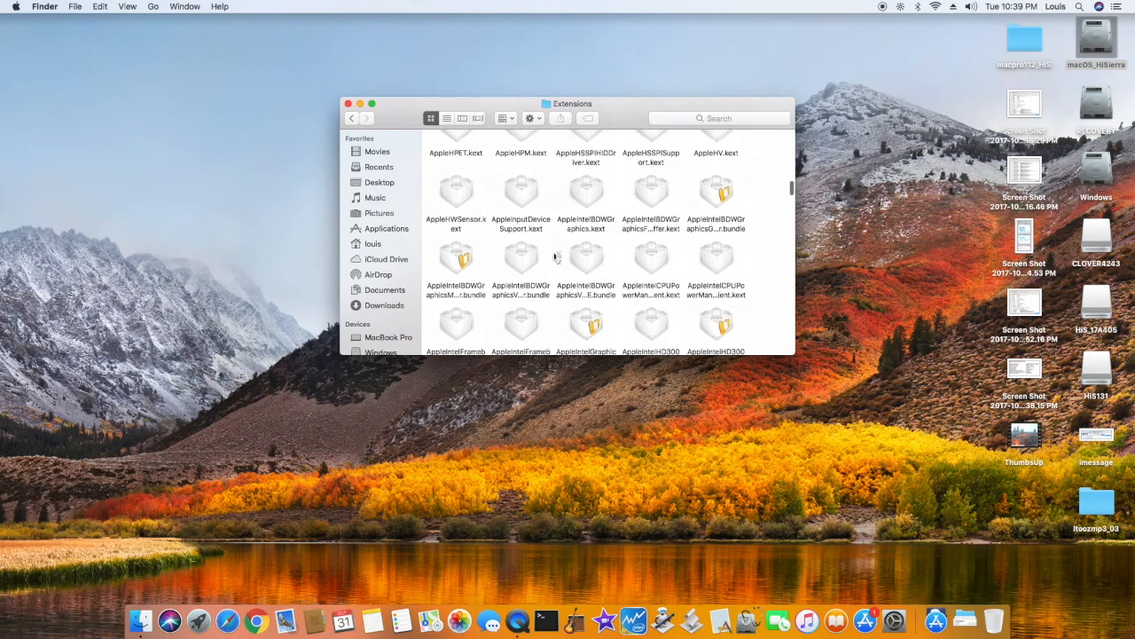
scroll("down", 3)
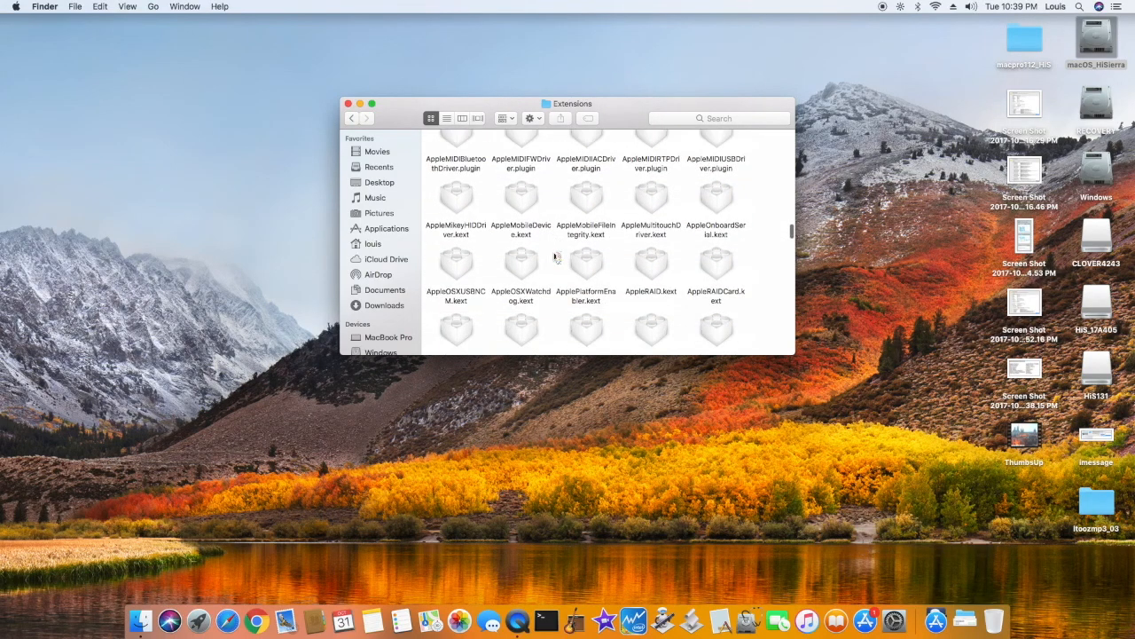
left_click(650, 182)
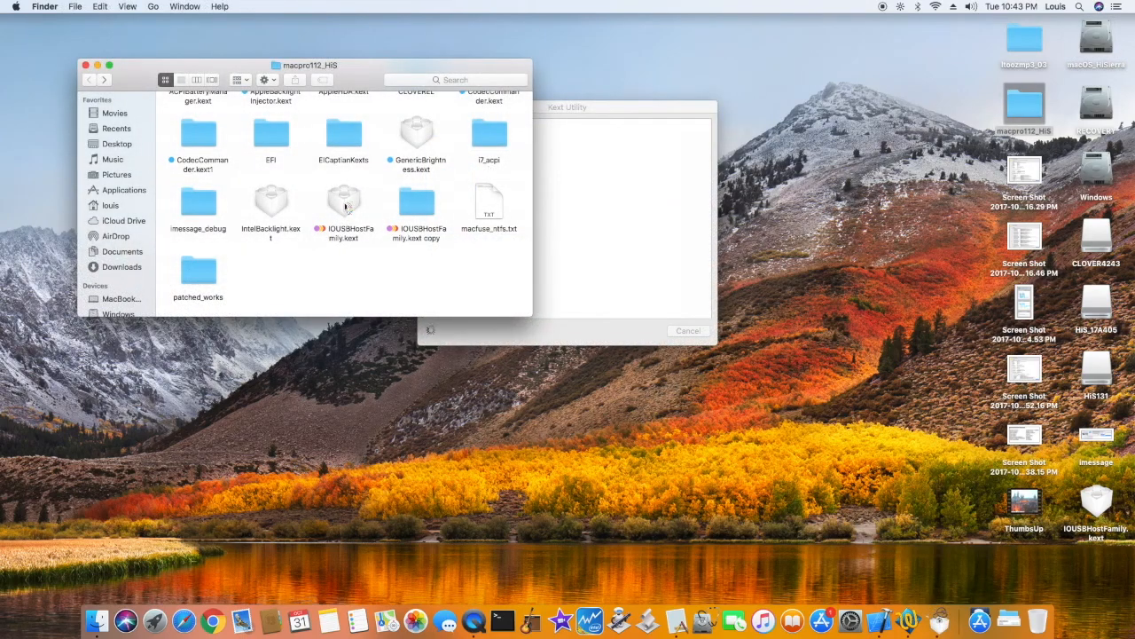
Select IOUSBHostFamily.kext in macpro112_HIS for installation with Kext Utility
left_click(343, 199)
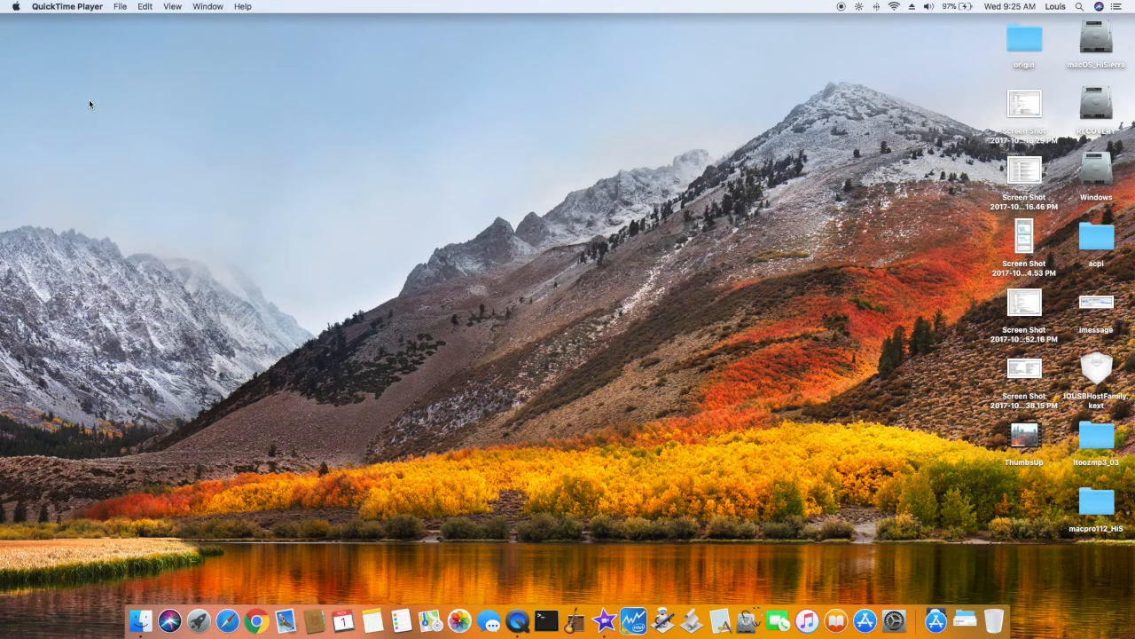
mouse_move(48, 65)
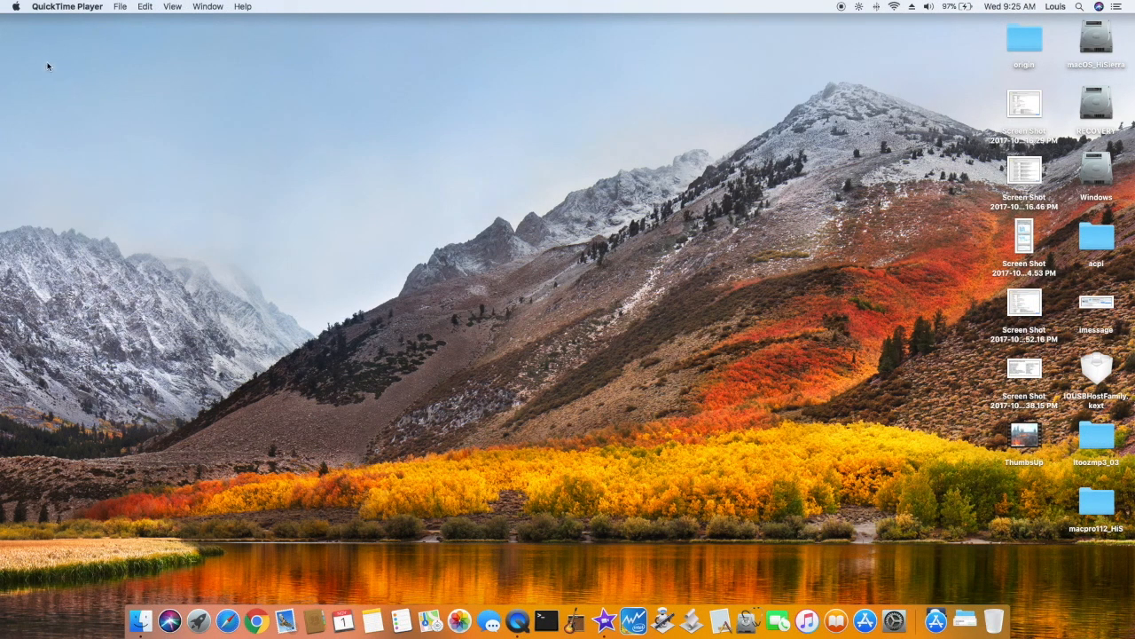
left_click(15, 6)
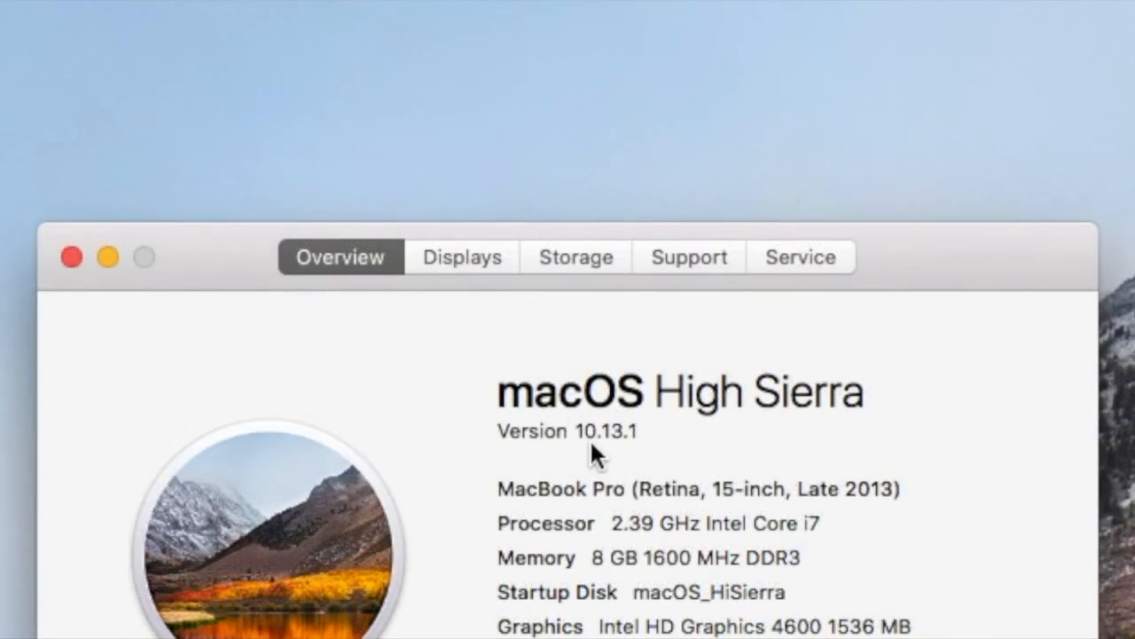
left_click(70, 257)
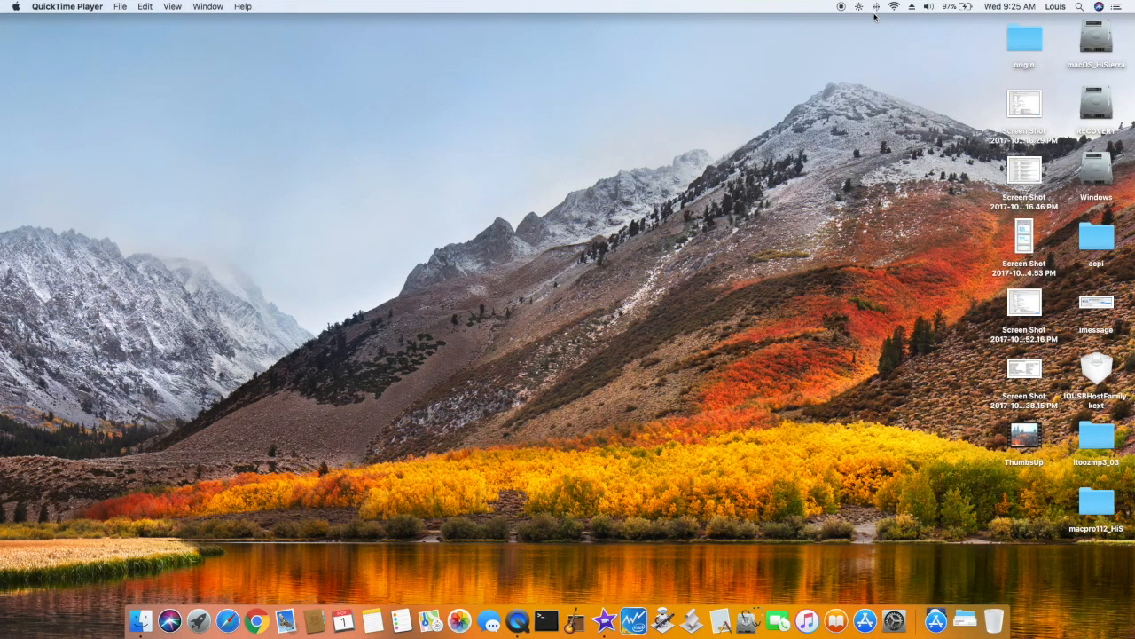
mouse_move(894, 14)
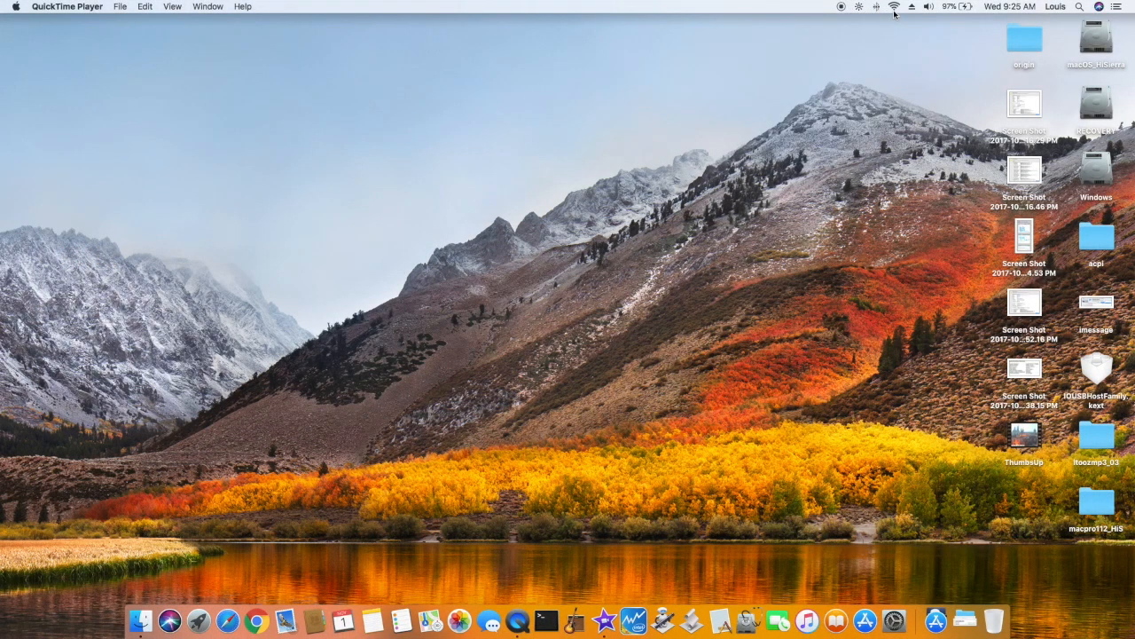